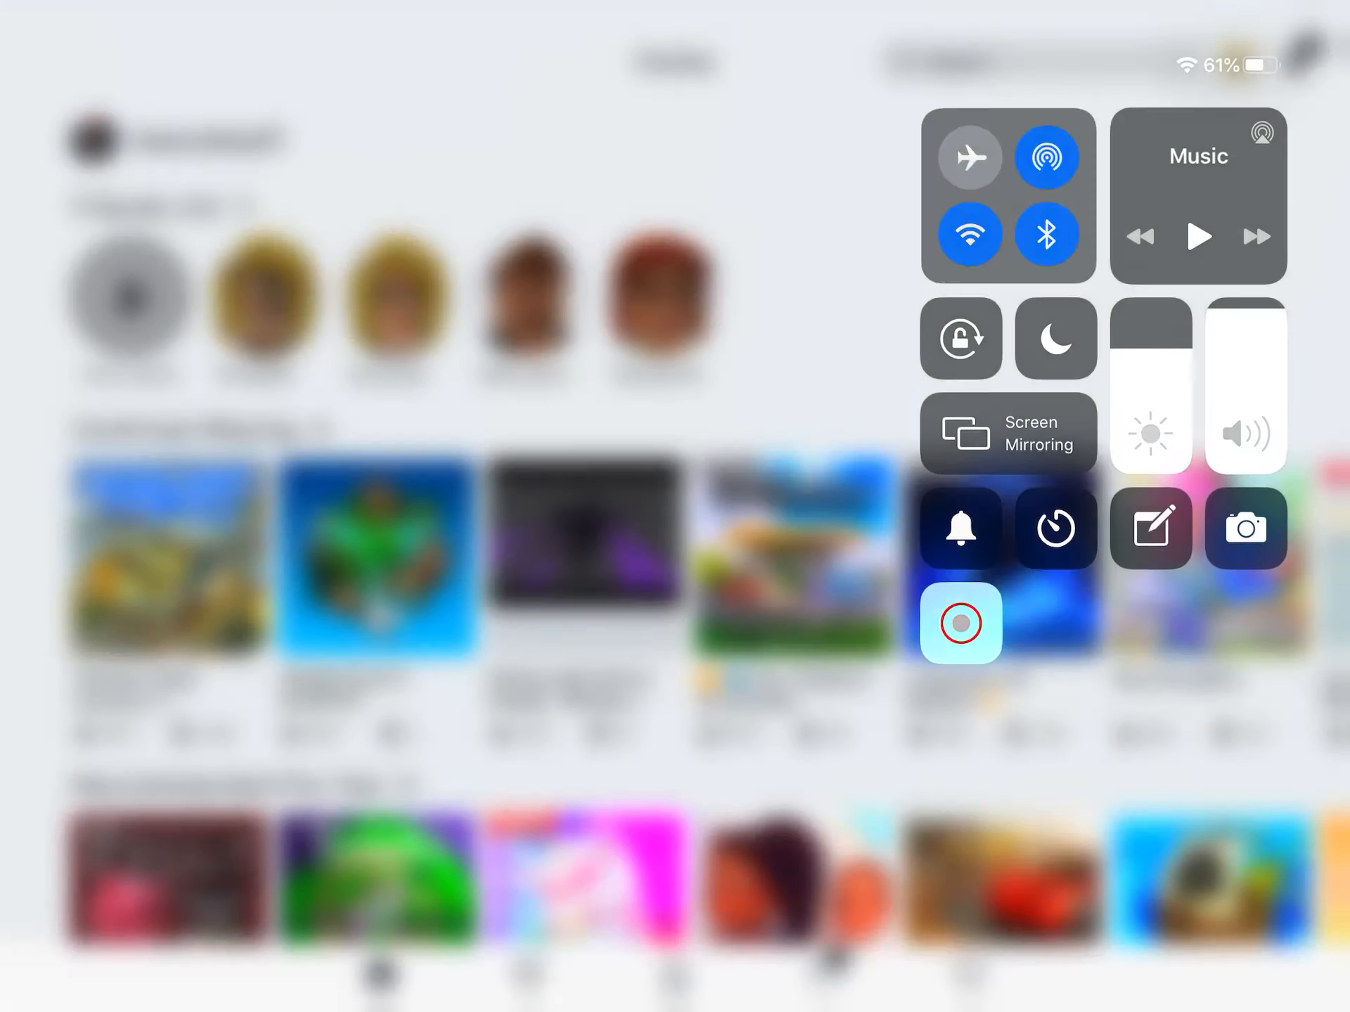
Start screen recording from Control Center.
{"action": "left_click", "coordinate": [962, 623]}
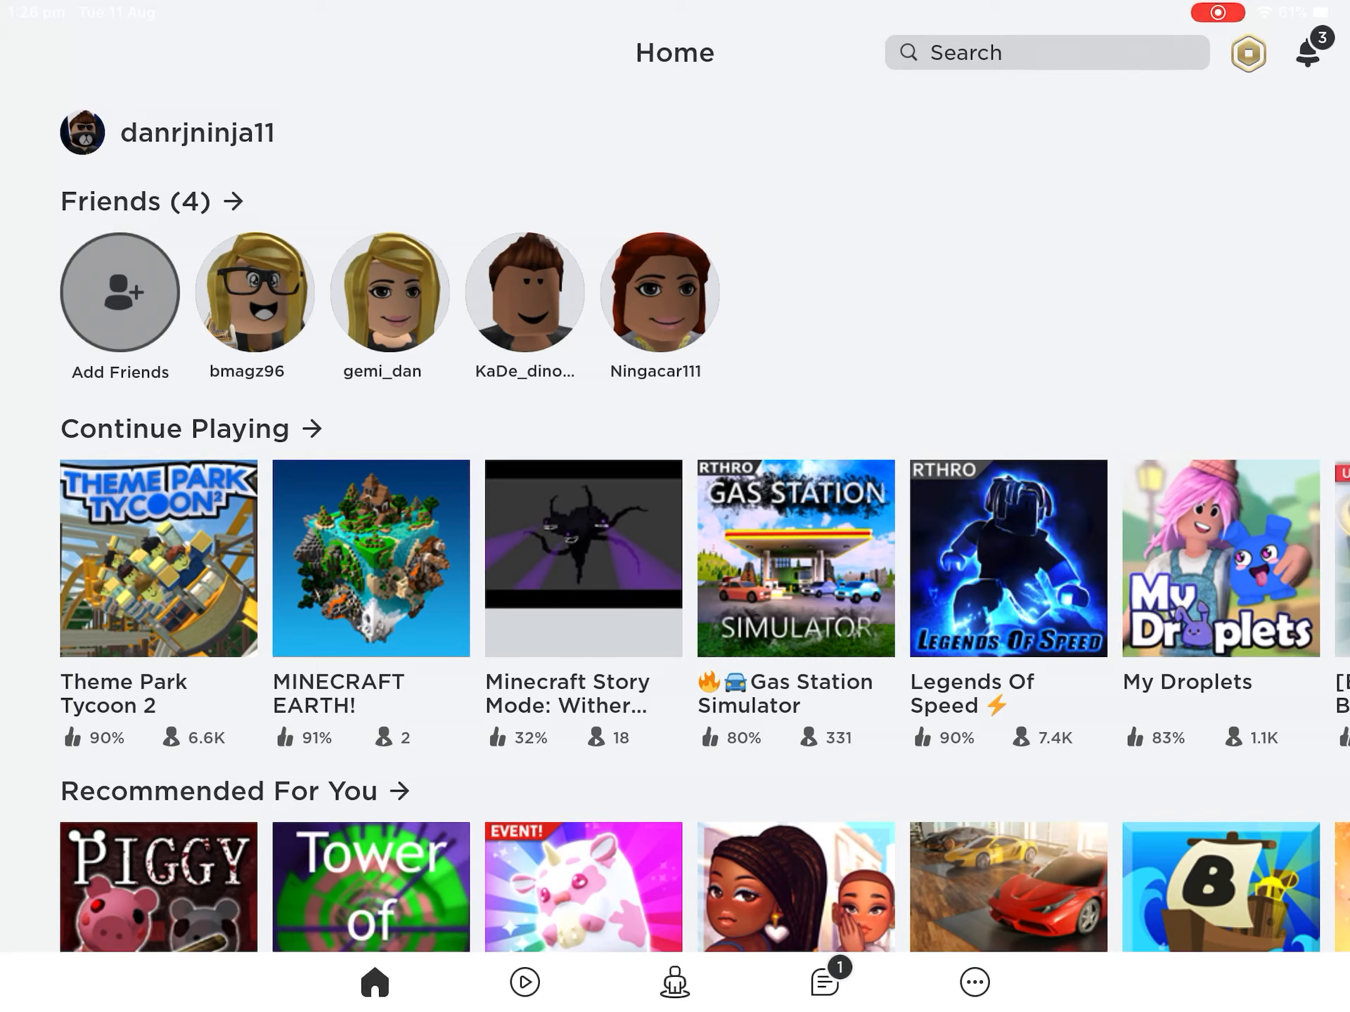
Launch Theme Park Tycoon 2 from Continue Playing and load into the park.
{"action": "left_click", "coordinate": [158, 560]}
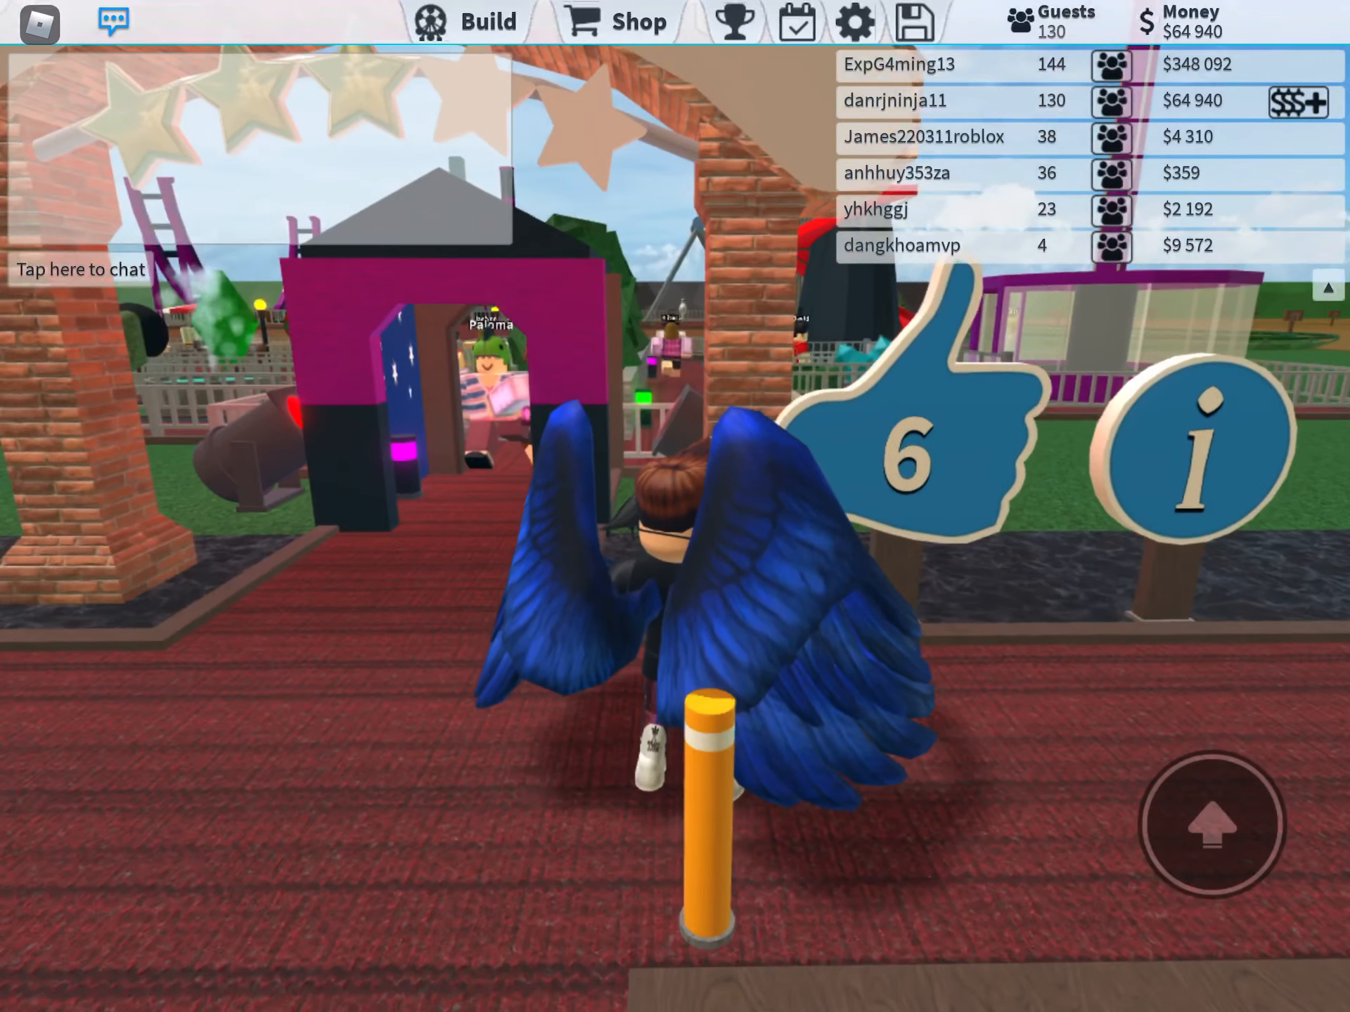
{"action": "left_click", "coordinate": [912, 422]}
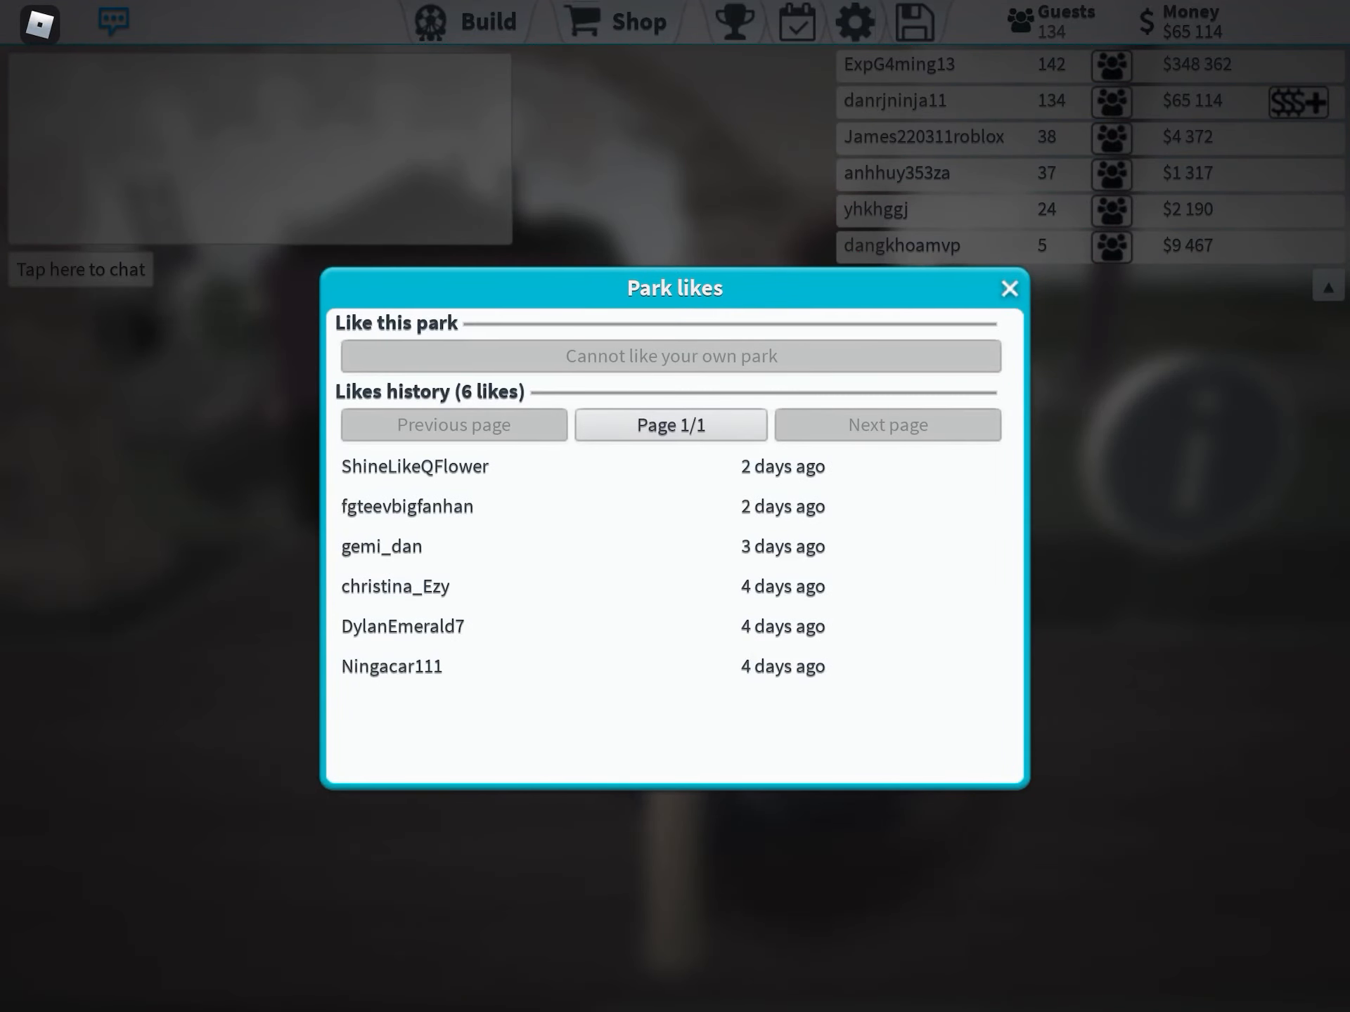
{"action": "left_click", "coordinate": [1009, 289]}
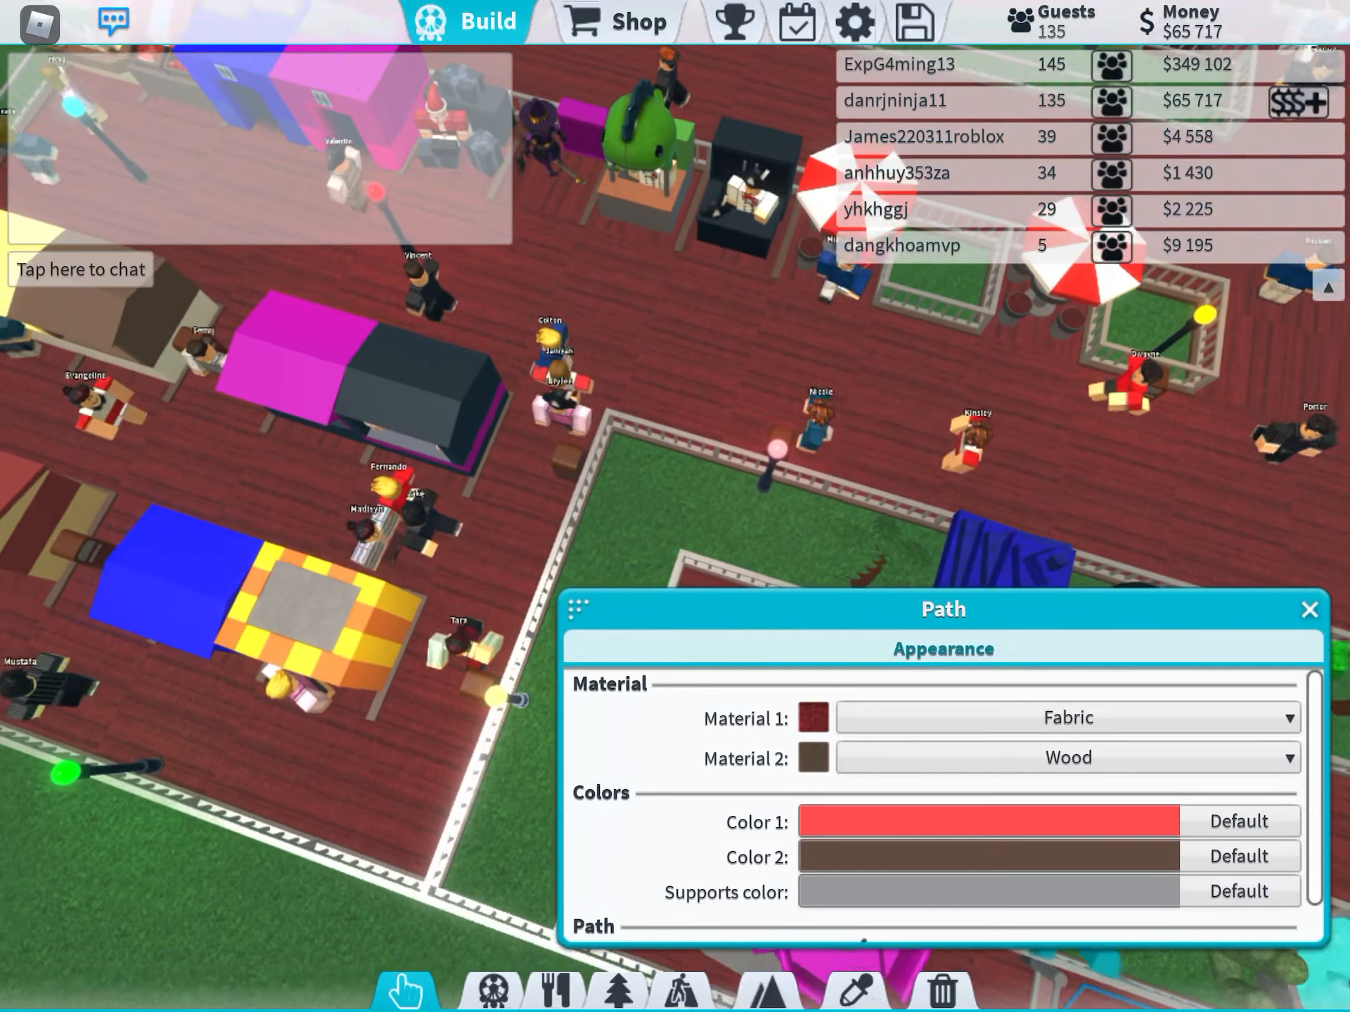
Select a ride in build mode to load its details window.
{"action": "left_click", "coordinate": [1308, 611]}
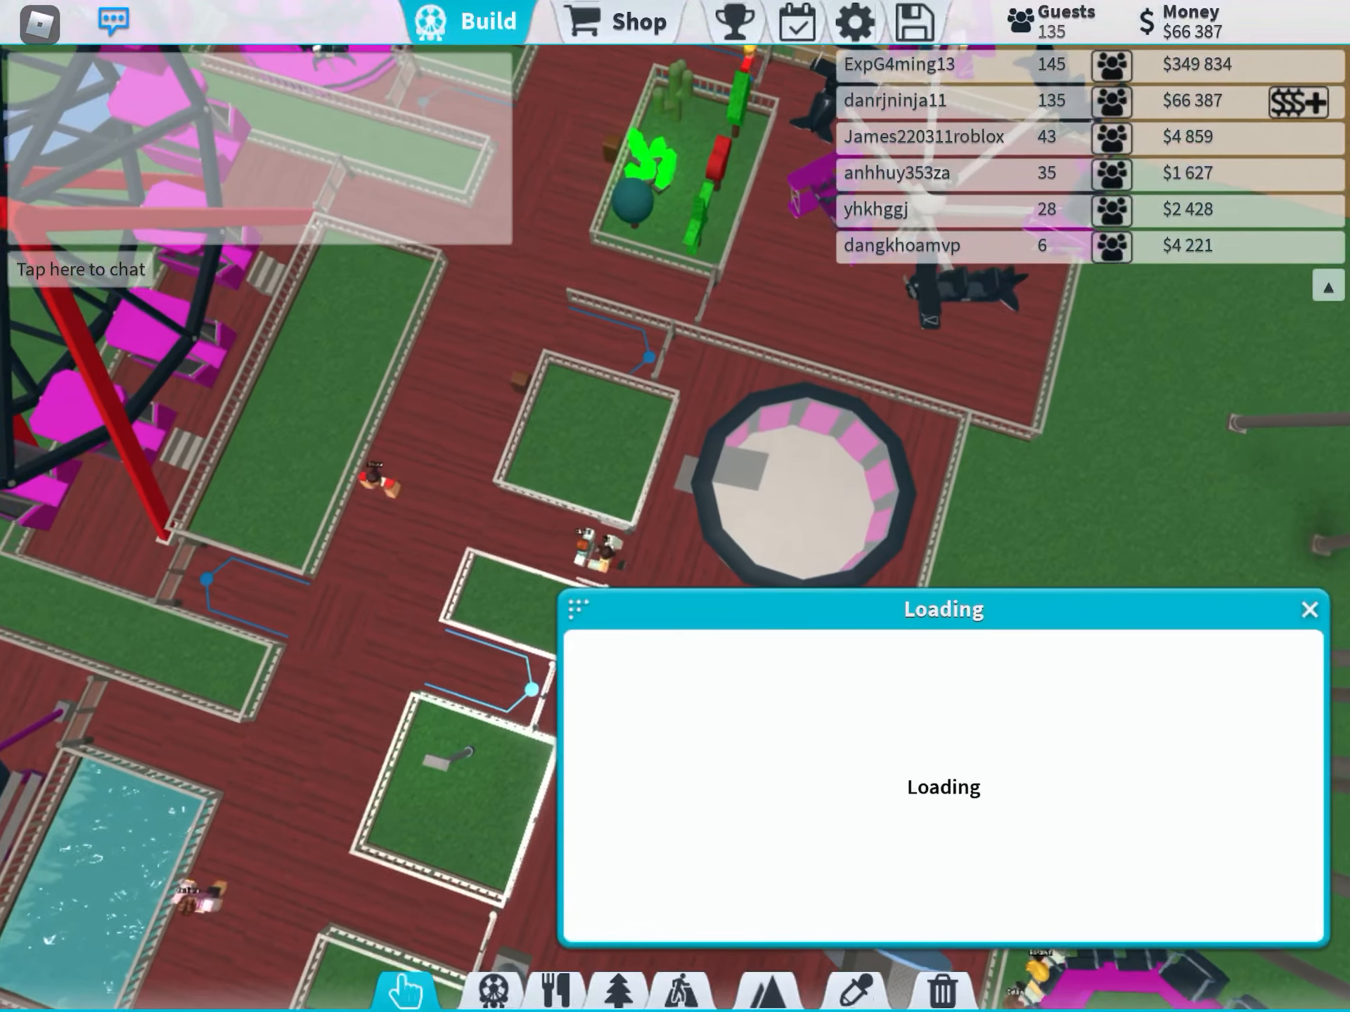
Bring up the Top spin ride window showing it open with $17 entry.
{"action": "left_click", "coordinate": [1306, 607]}
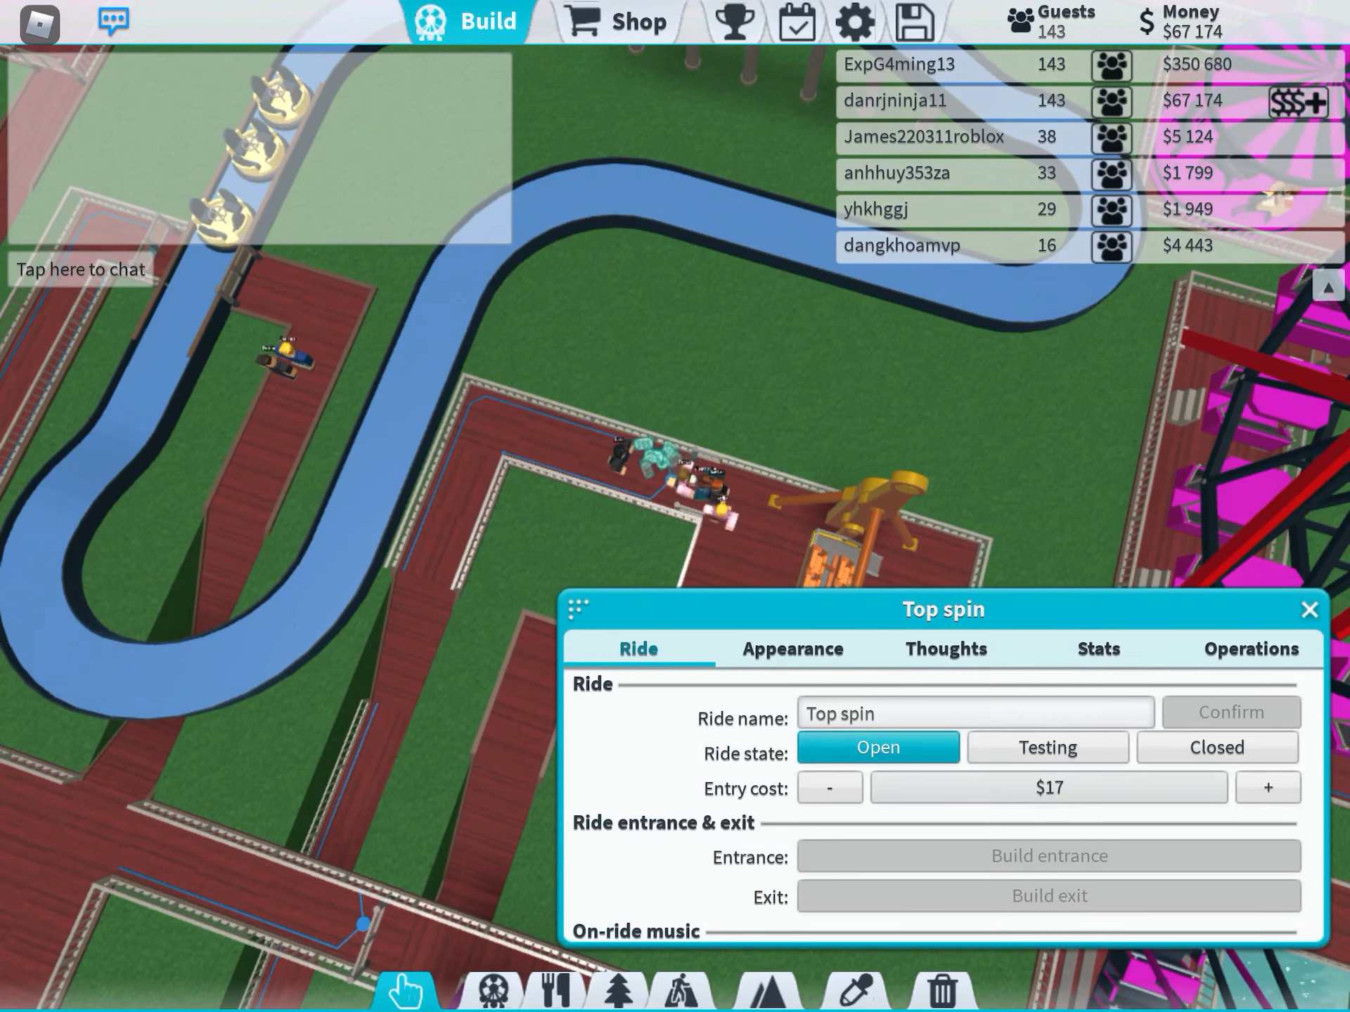
Recolour Top spin black and purple, then set Enterprise's Vehicle color 1 to black.
{"action": "left_click", "coordinate": [793, 648]}
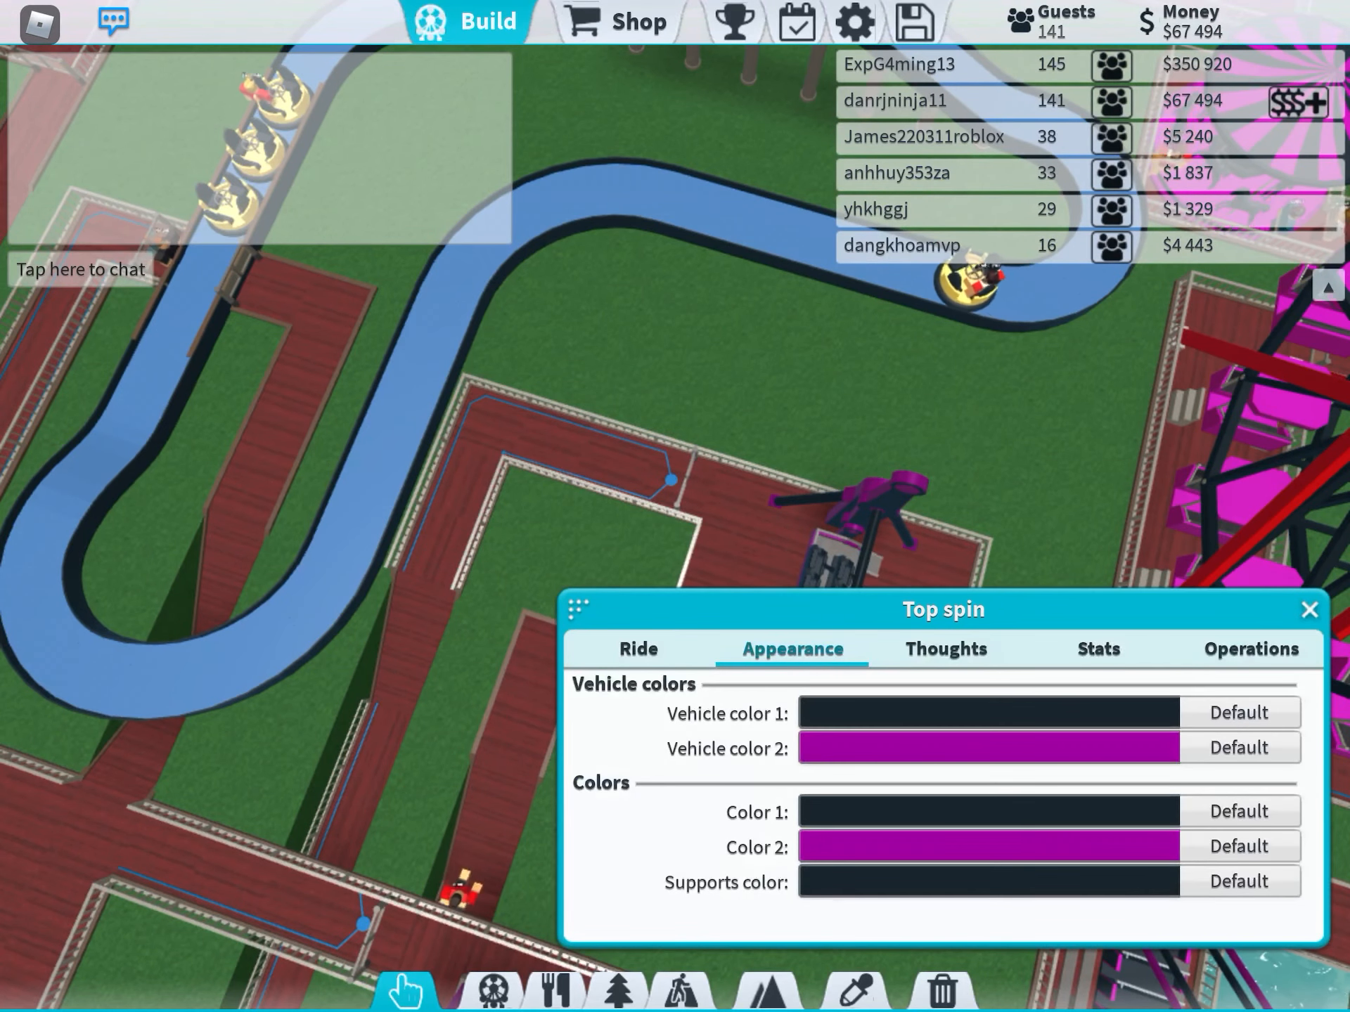
{"action": "left_click", "coordinate": [1307, 609]}
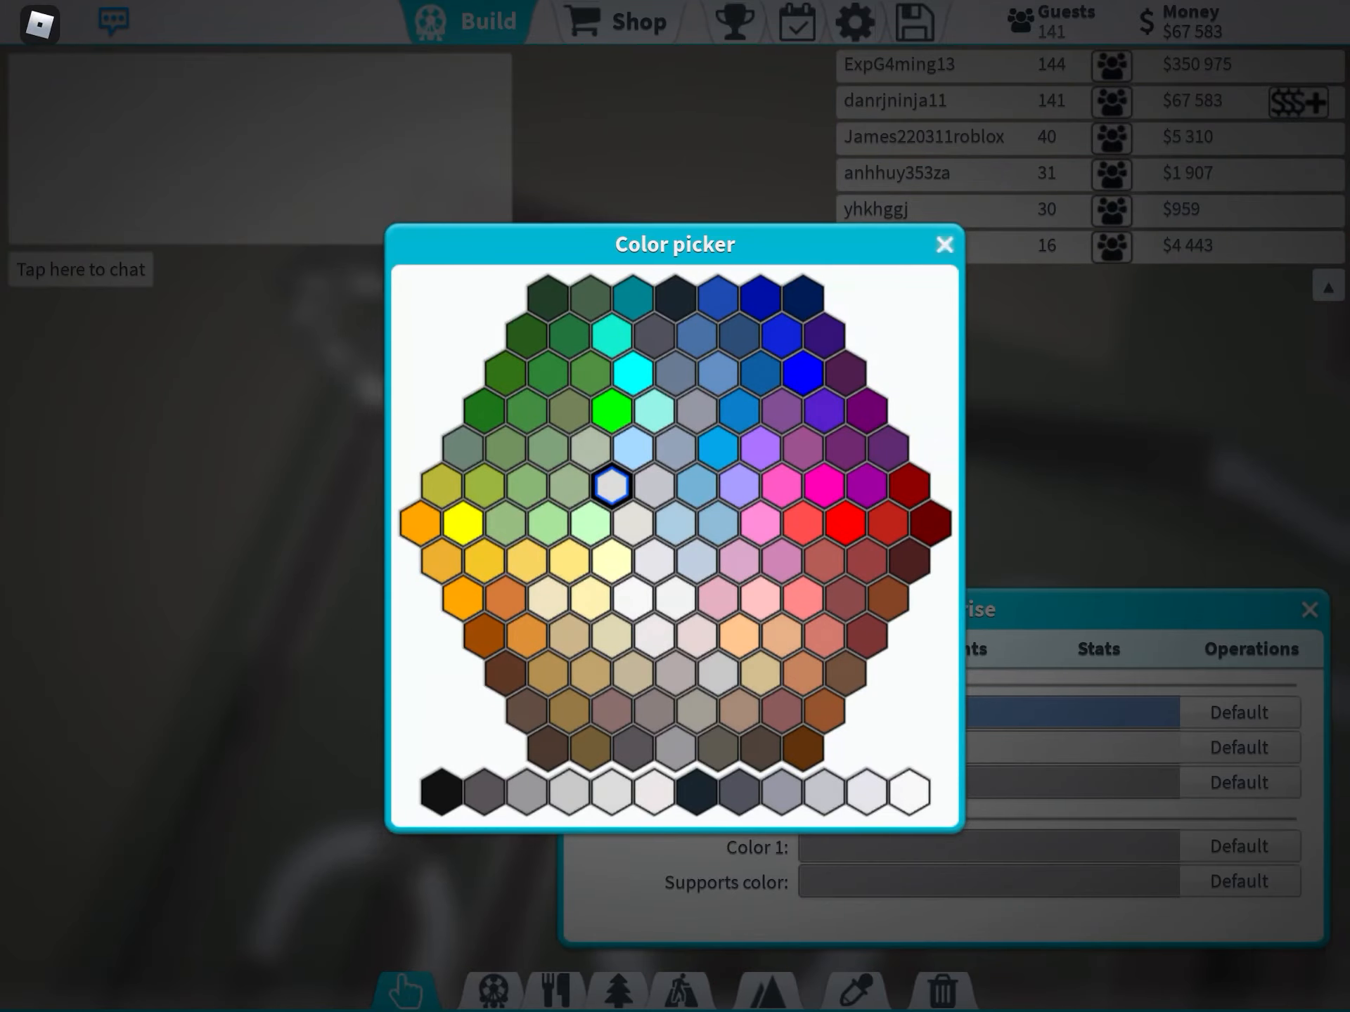
{"action": "left_click", "coordinate": [943, 243]}
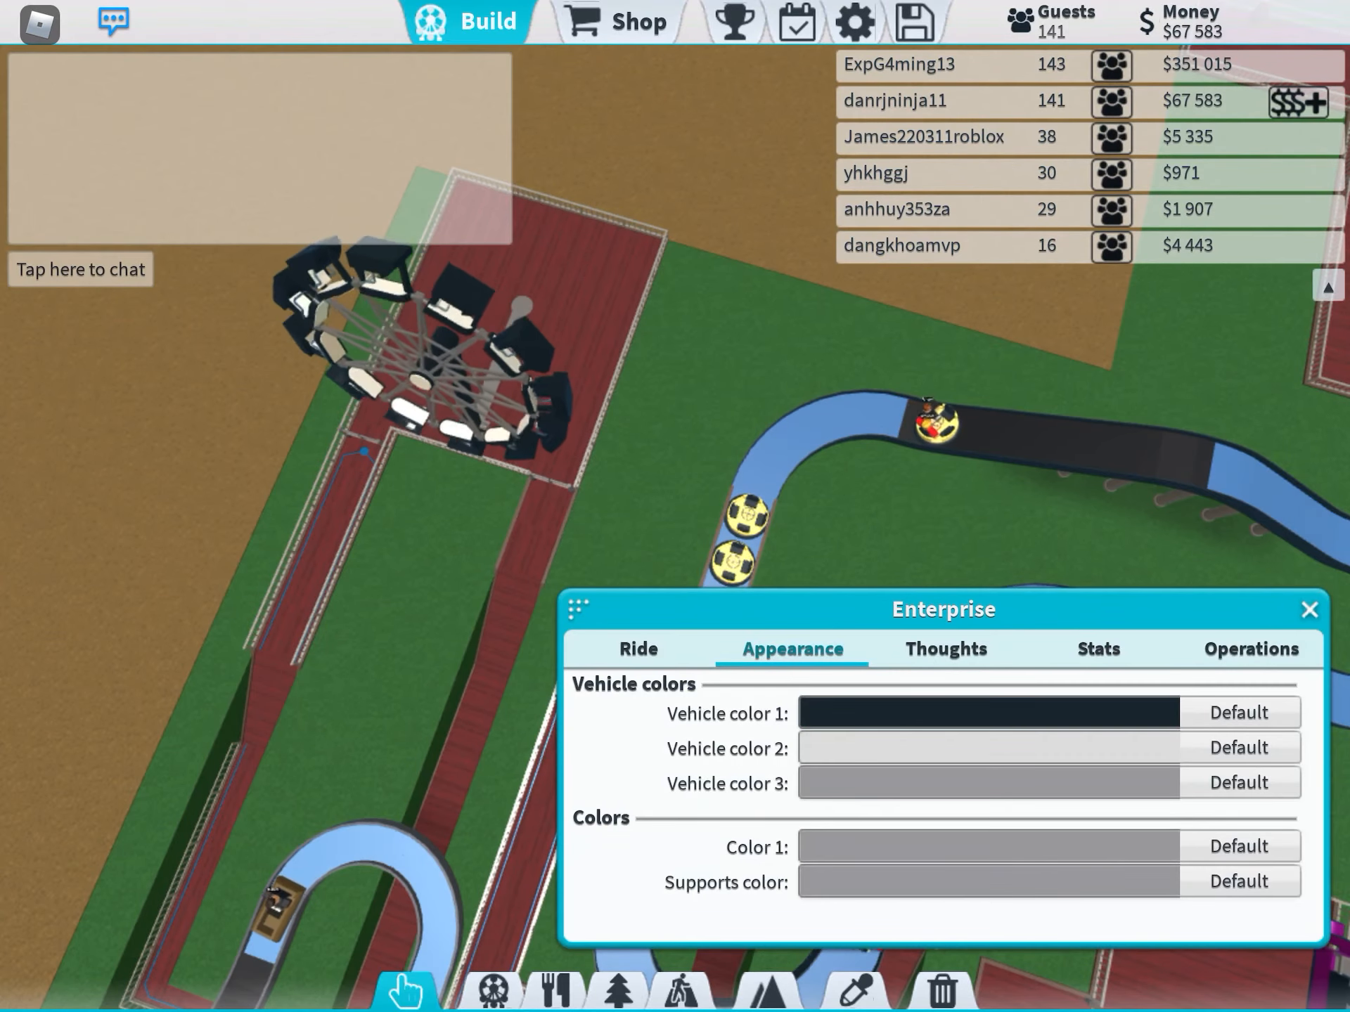
Set Enterprise's remaining colours to purple and black, then review its Operations and guest Thoughts.
{"action": "left_click", "coordinate": [987, 748]}
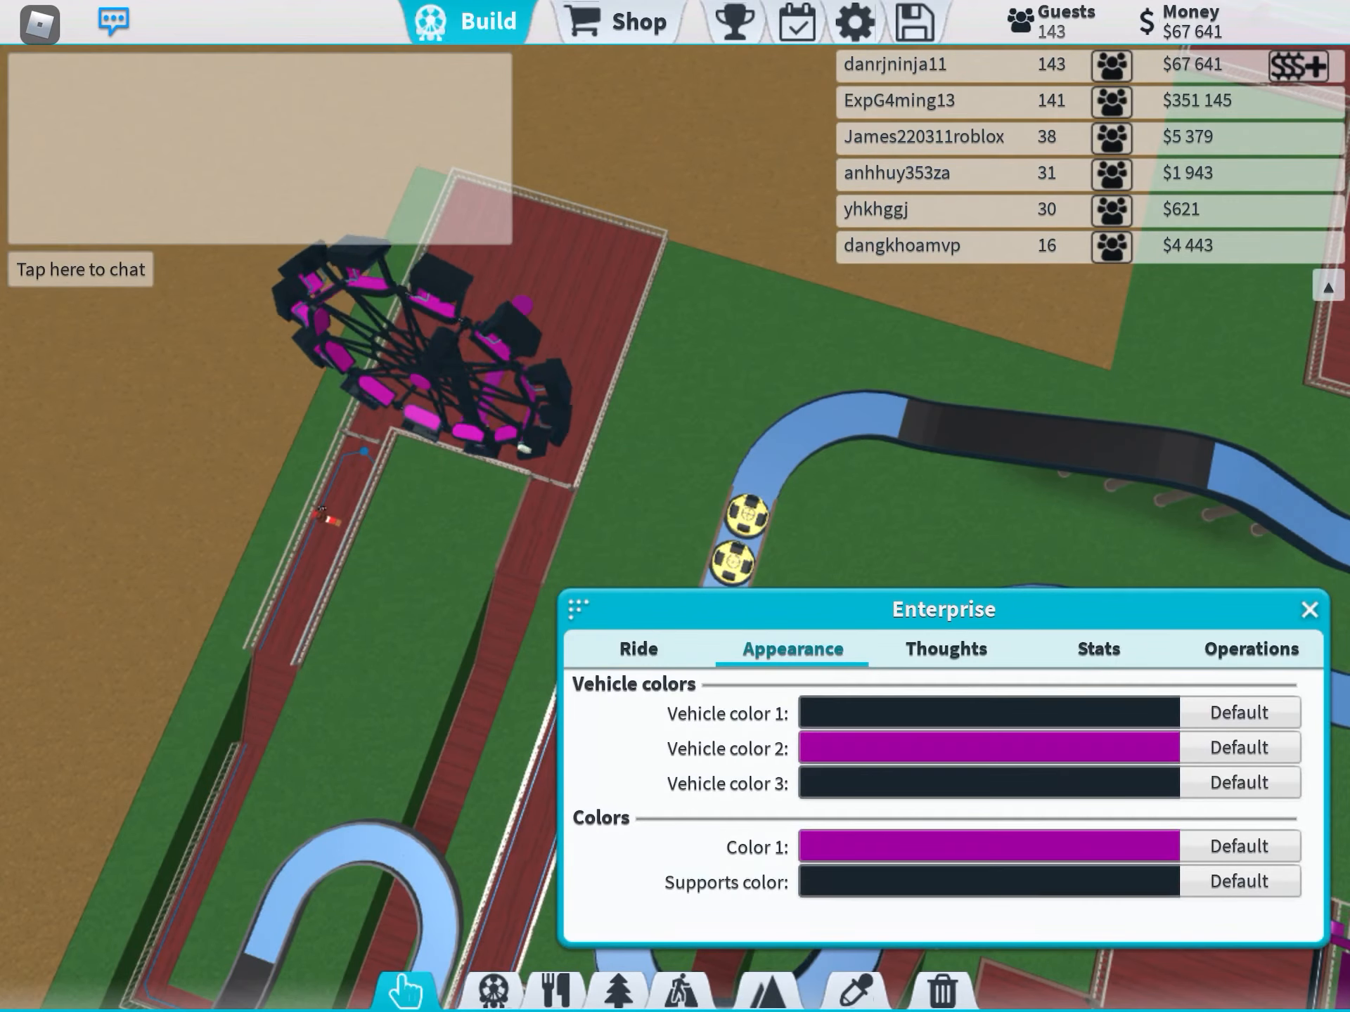
{"action": "left_click", "coordinate": [1252, 648]}
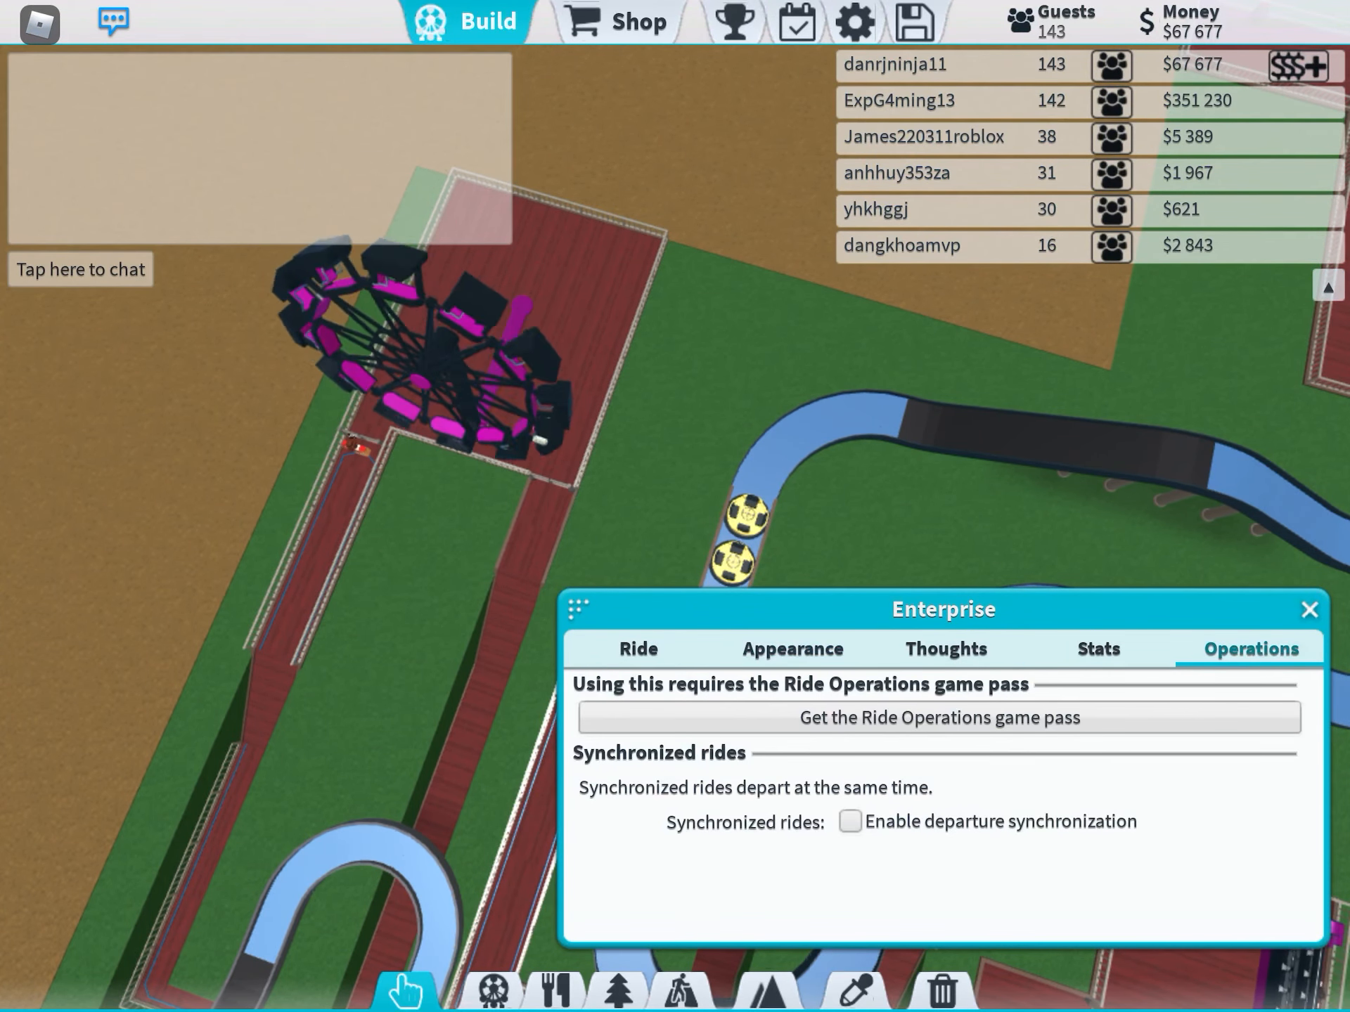
{"action": "left_click", "coordinate": [945, 648]}
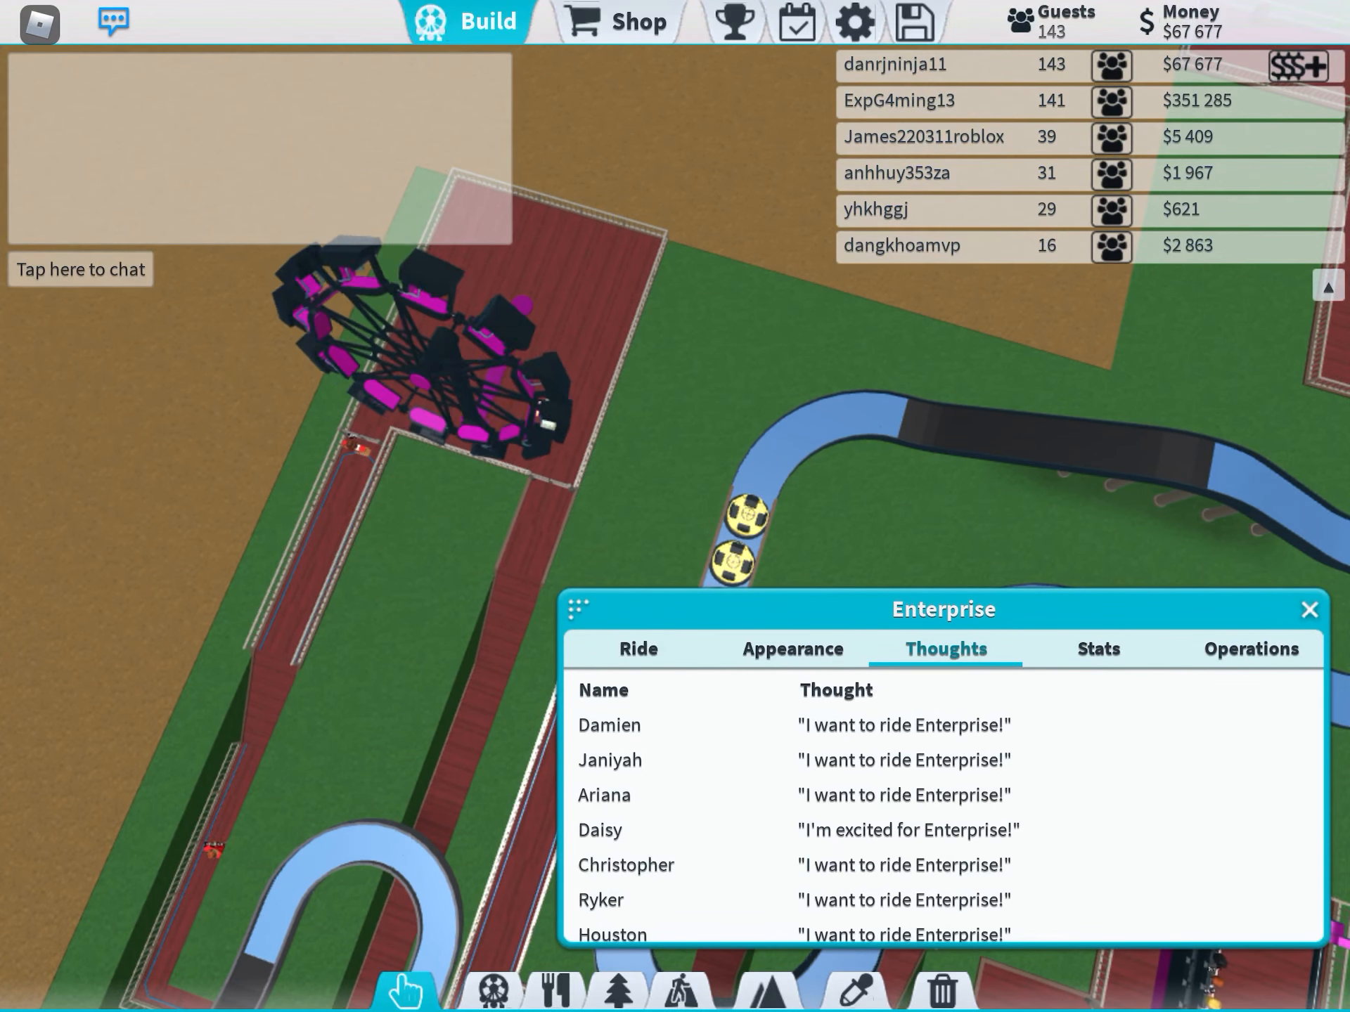